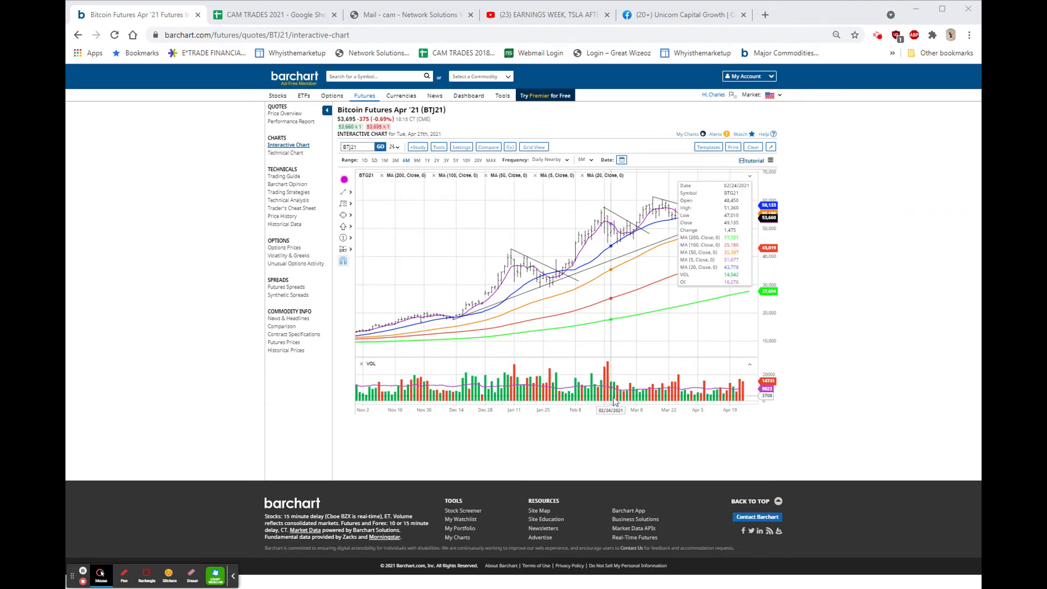
pyautogui.moveTo(879, 361)
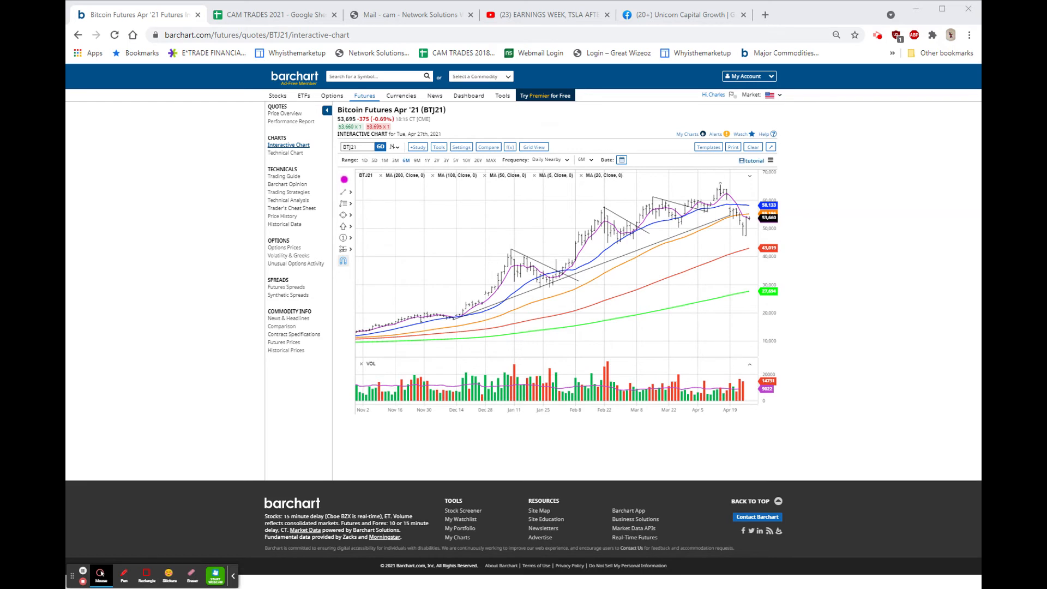
pyautogui.moveTo(969, 346)
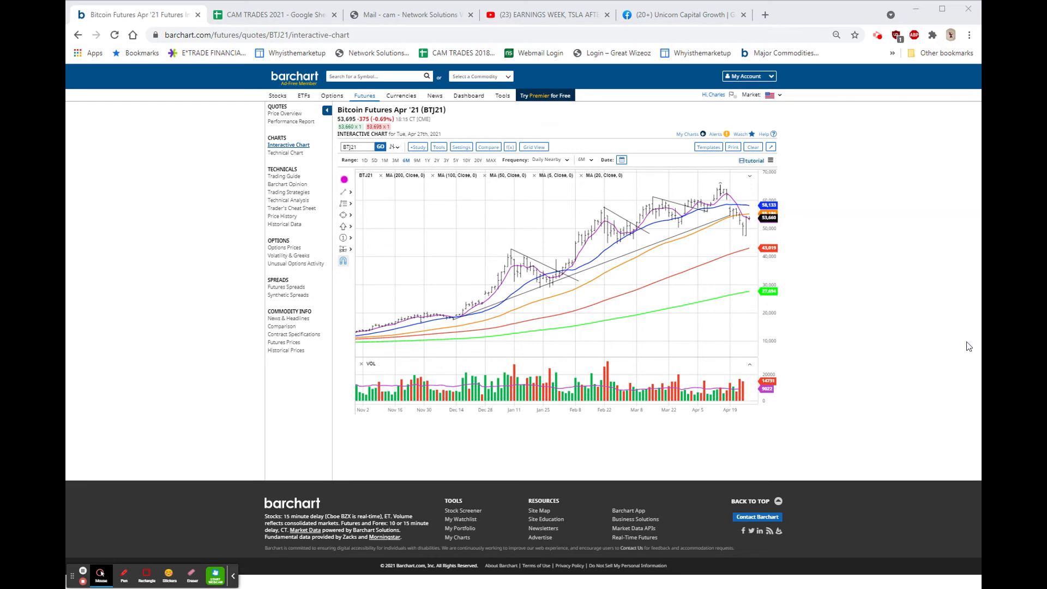
pyautogui.moveTo(826, 248)
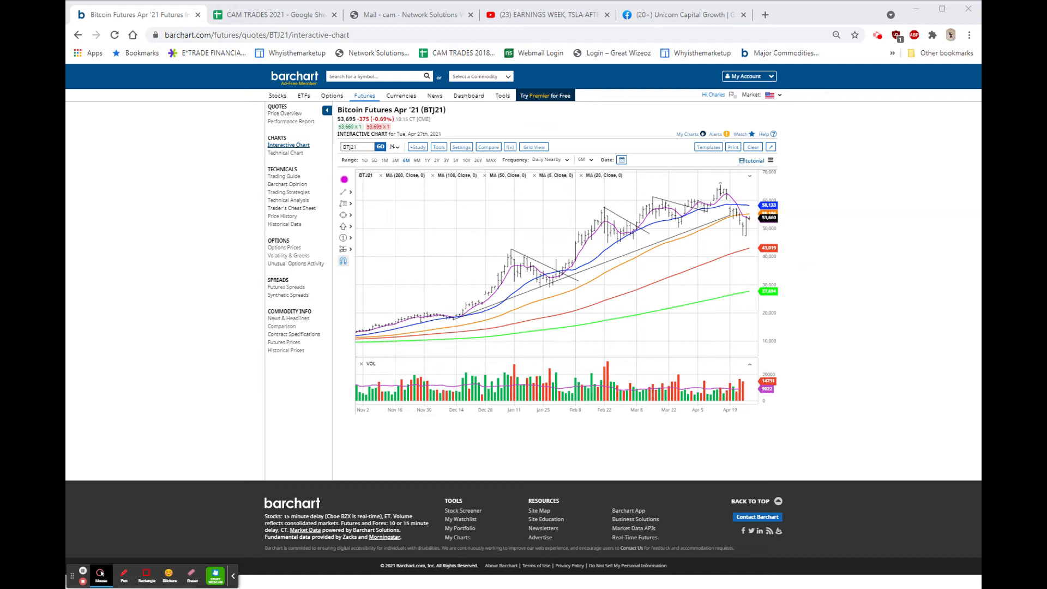
pyautogui.moveTo(750, 259)
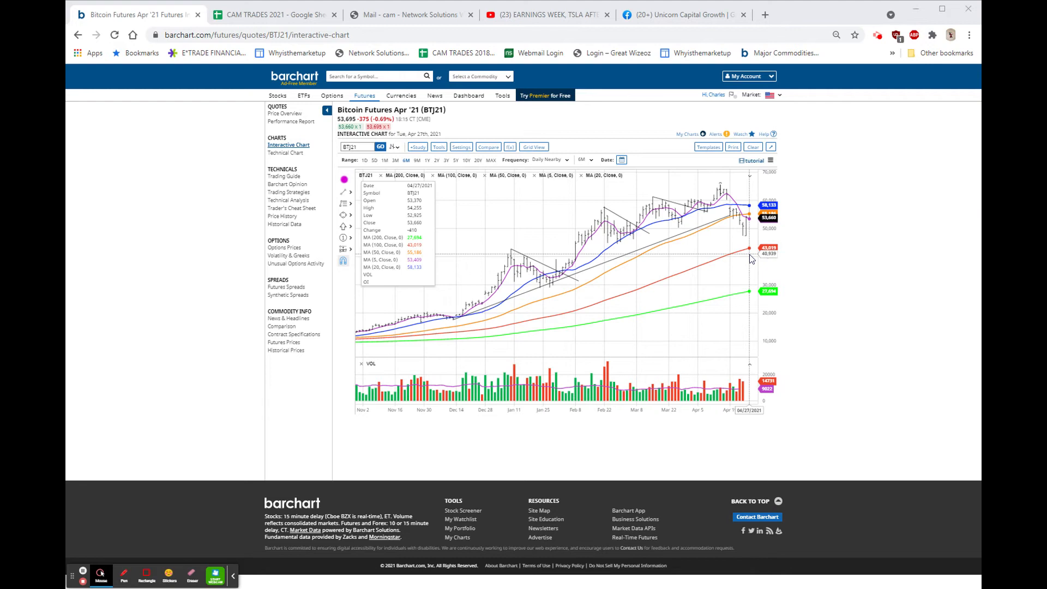
pyautogui.moveTo(748, 258)
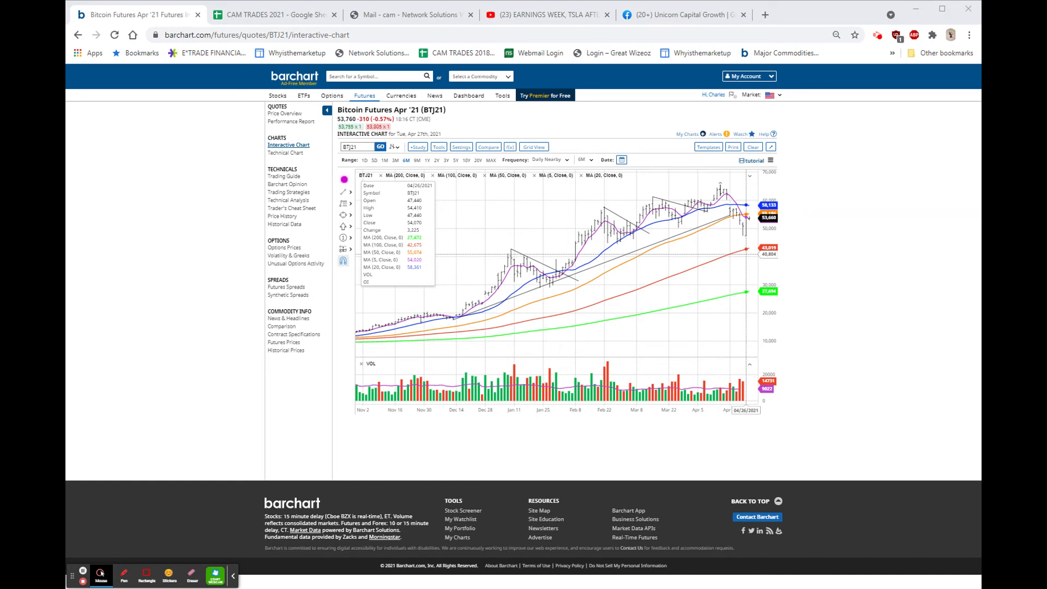
pyautogui.moveTo(781, 240)
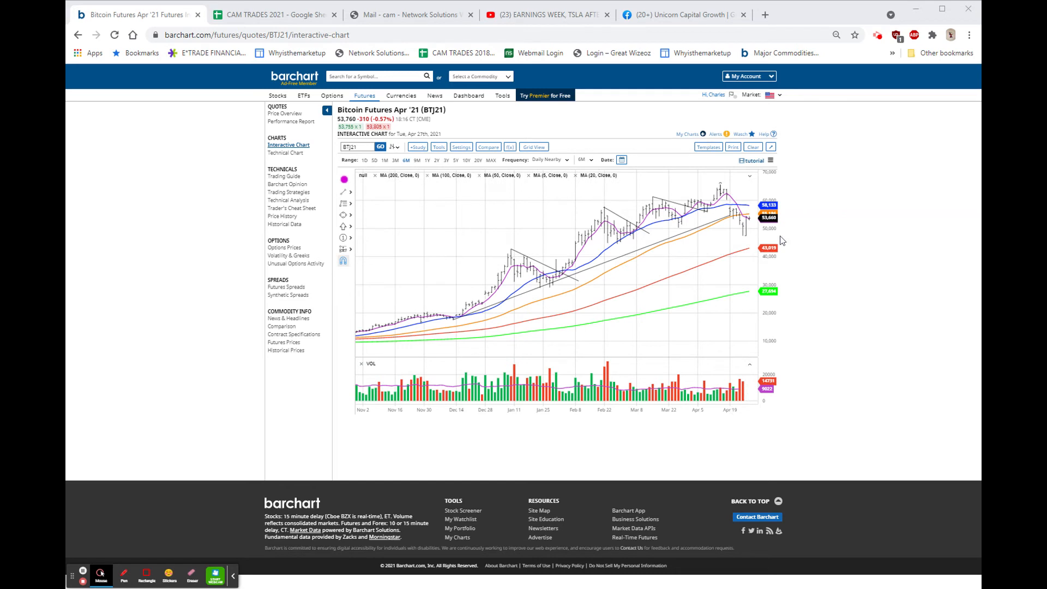
pyautogui.moveTo(748, 248)
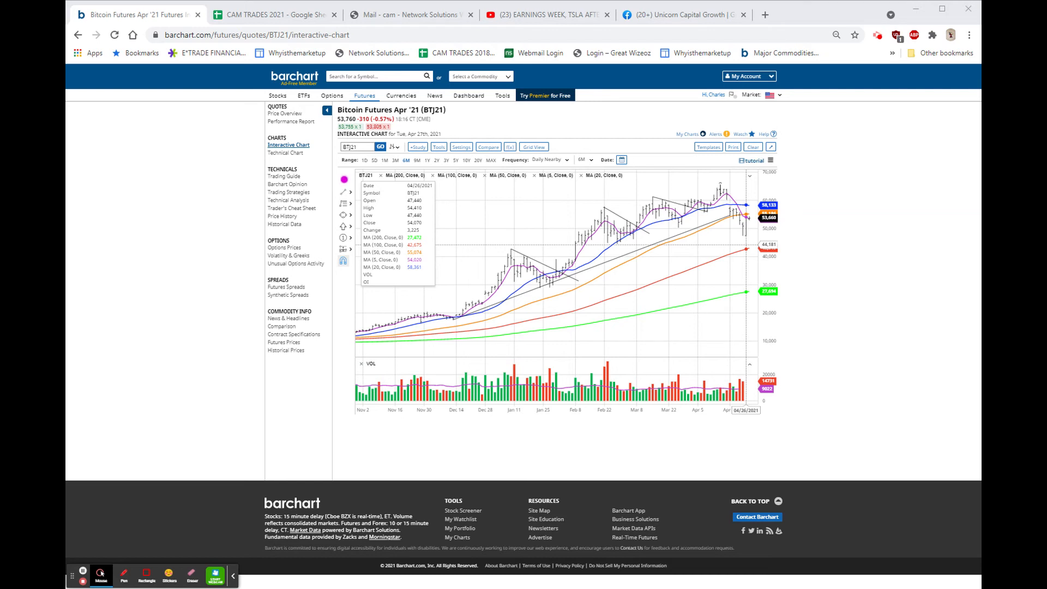
pyautogui.moveTo(748, 233)
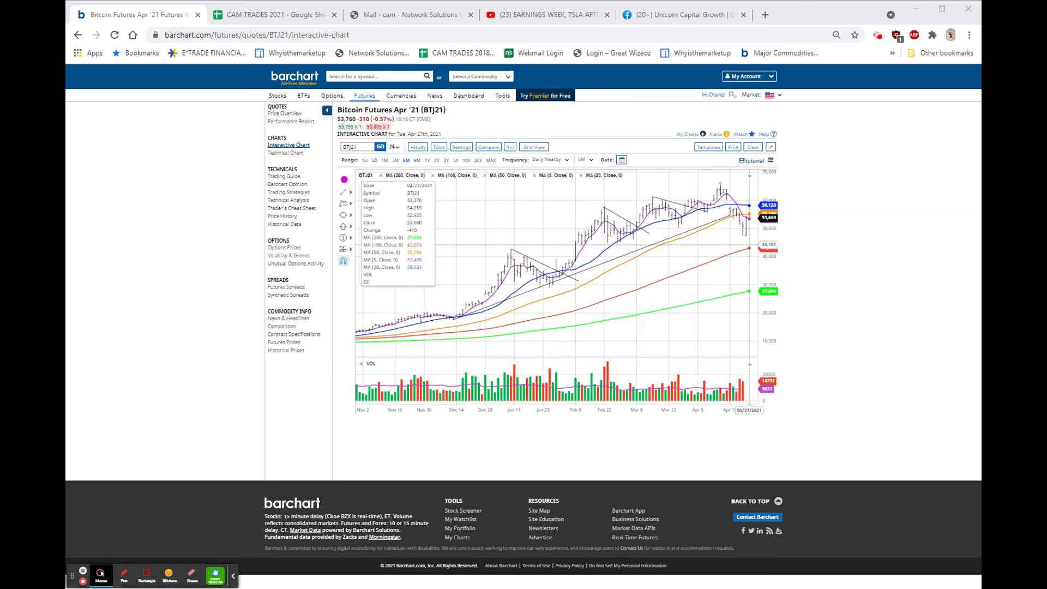
pyautogui.moveTo(751, 242)
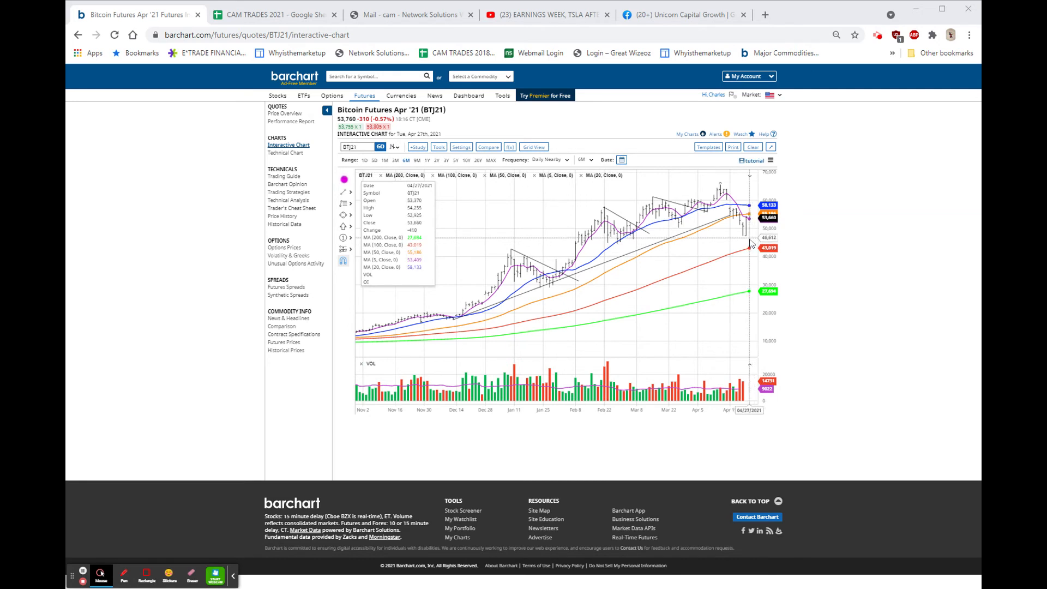
pyautogui.moveTo(890, 291)
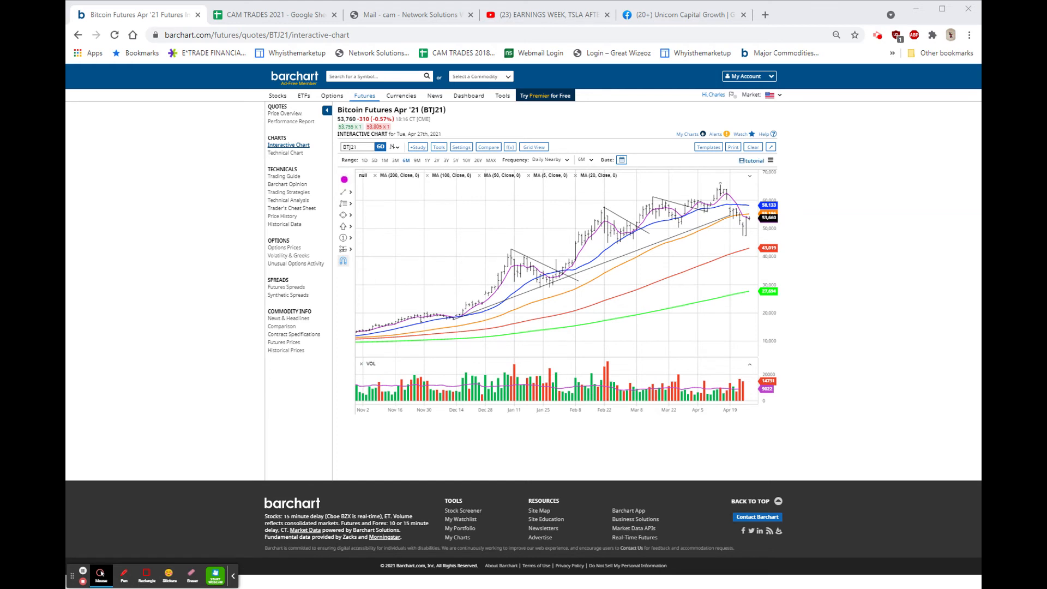
pyautogui.moveTo(563, 328)
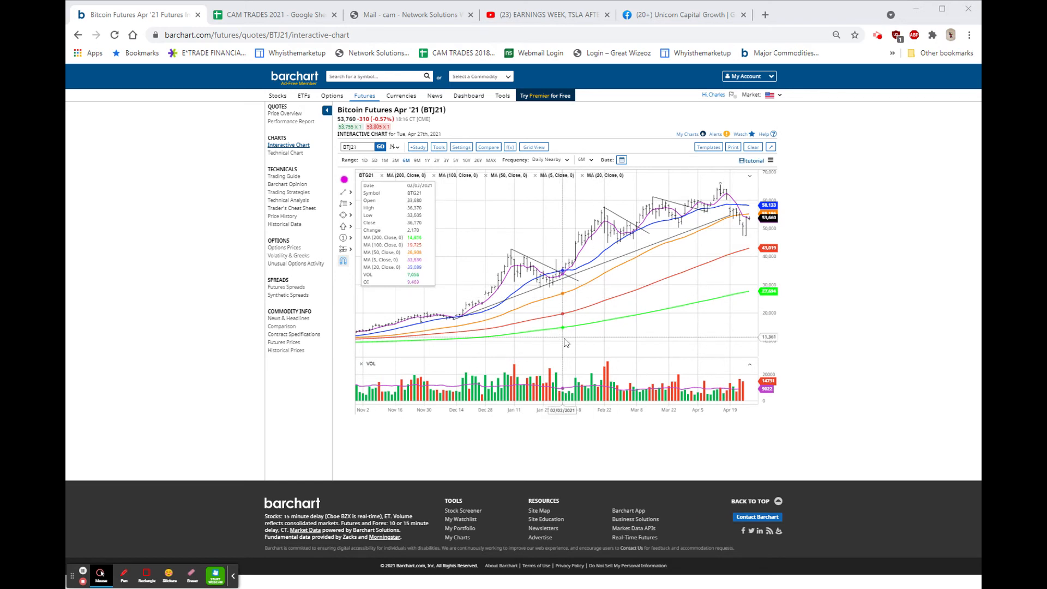
pyautogui.moveTo(480, 352)
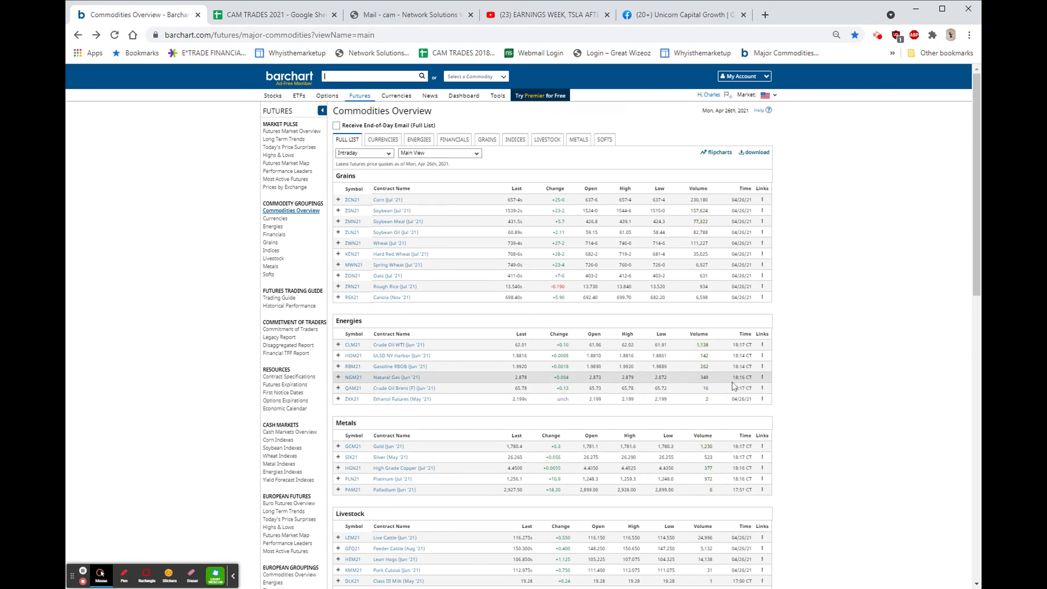
# - Load the Natural Gas Jun '21 futures interactive chart via the row's Links menu
pyautogui.click(763, 376)
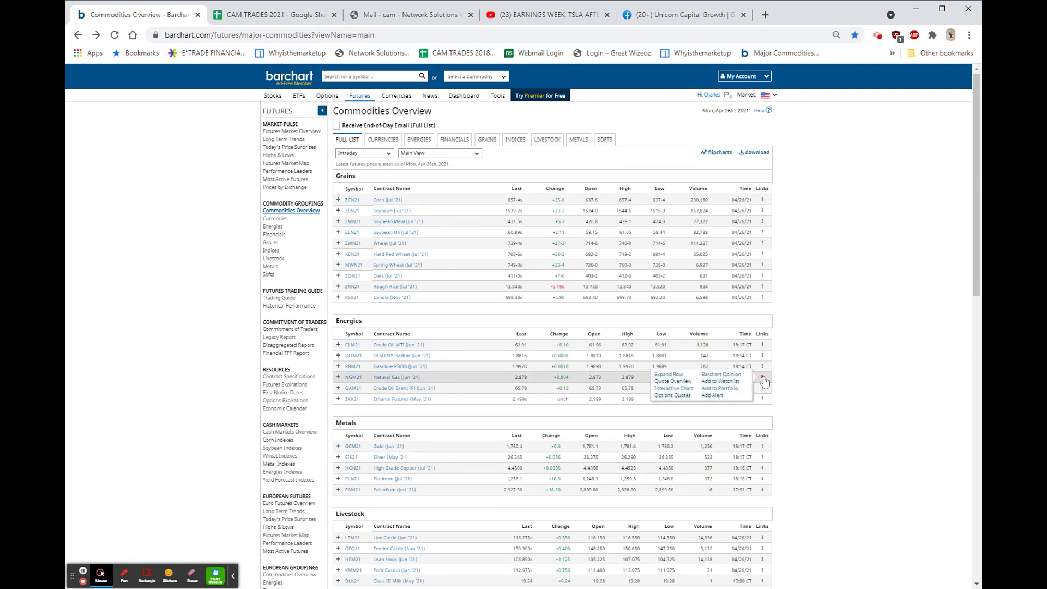
pyautogui.click(674, 389)
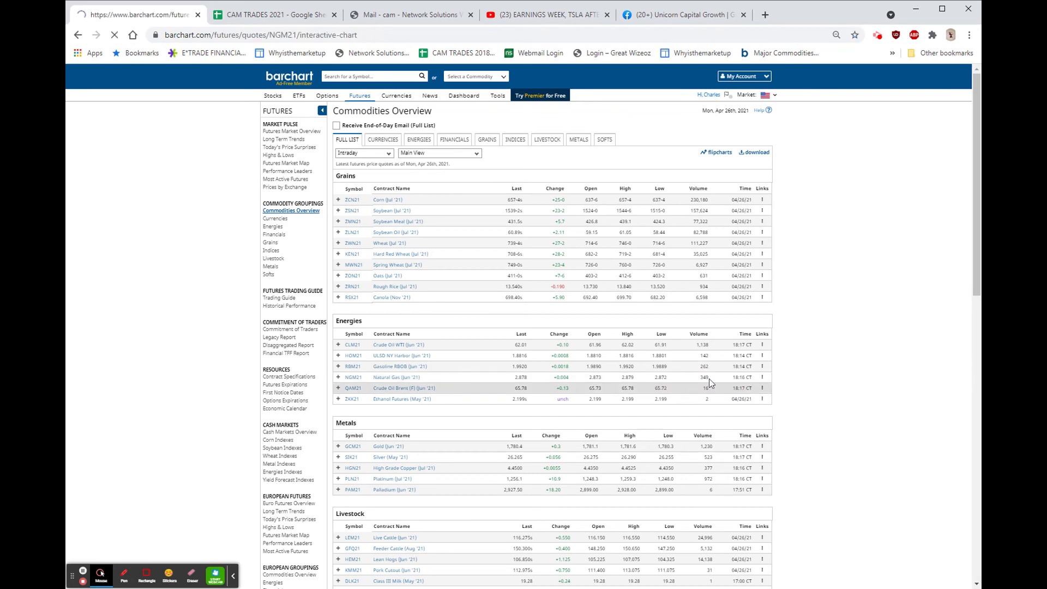
pyautogui.click(389, 376)
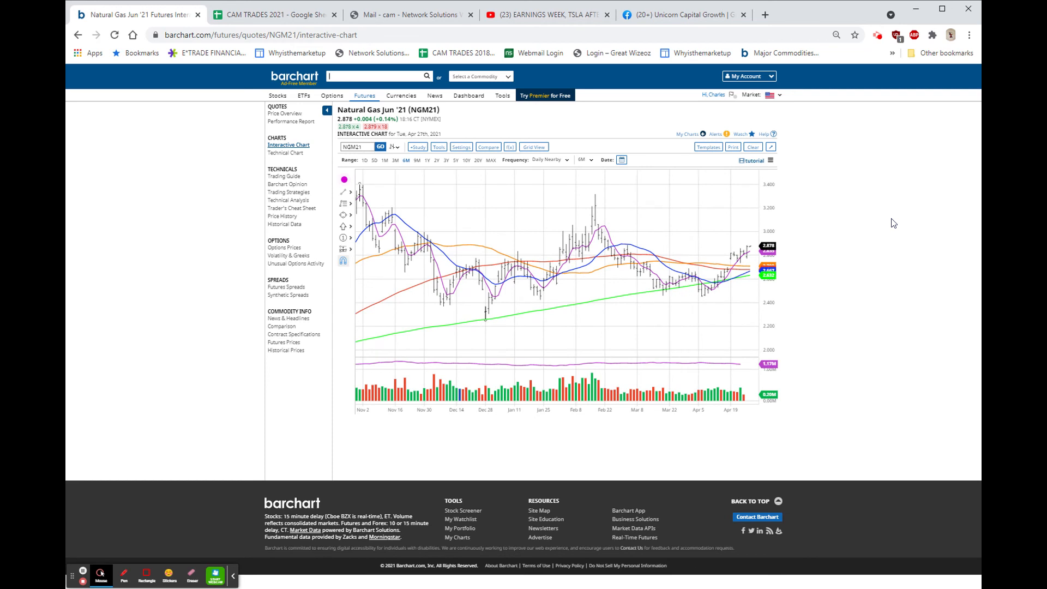
pyautogui.click(378, 76)
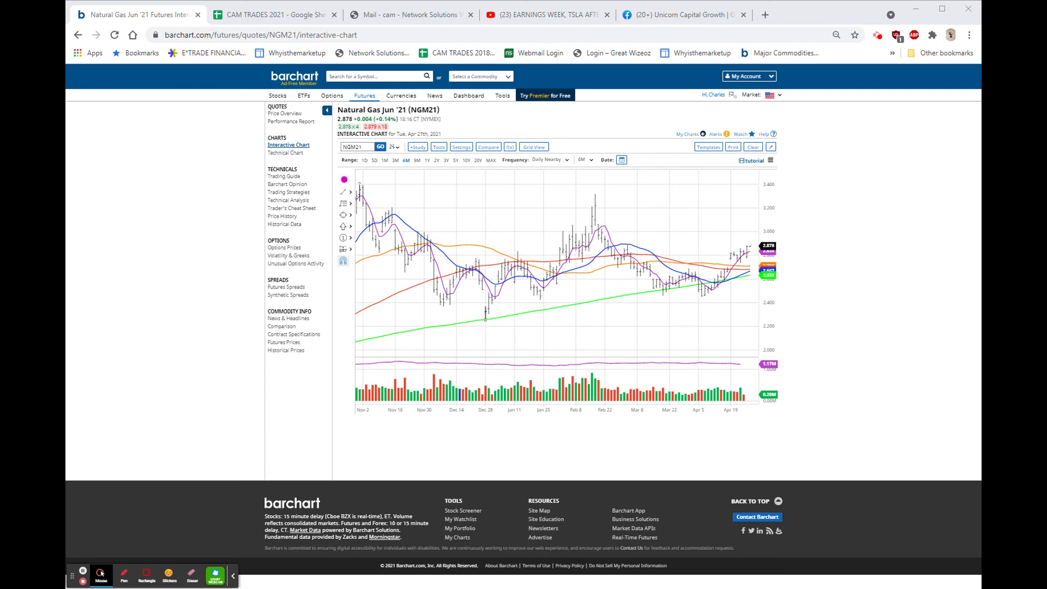
pyautogui.click(376, 75)
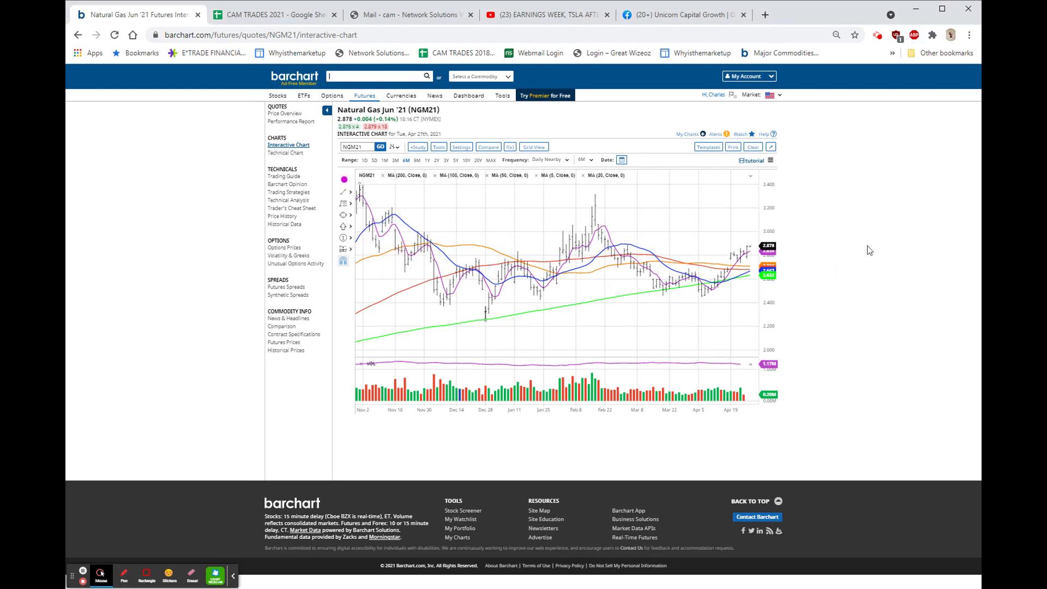
pyautogui.moveTo(748, 270)
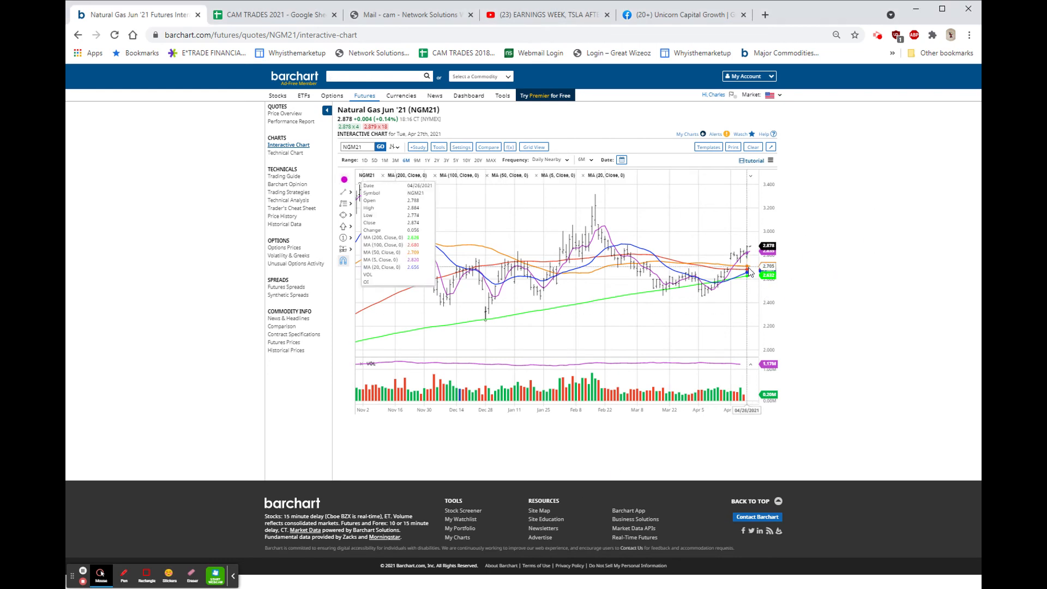
pyautogui.moveTo(739, 271)
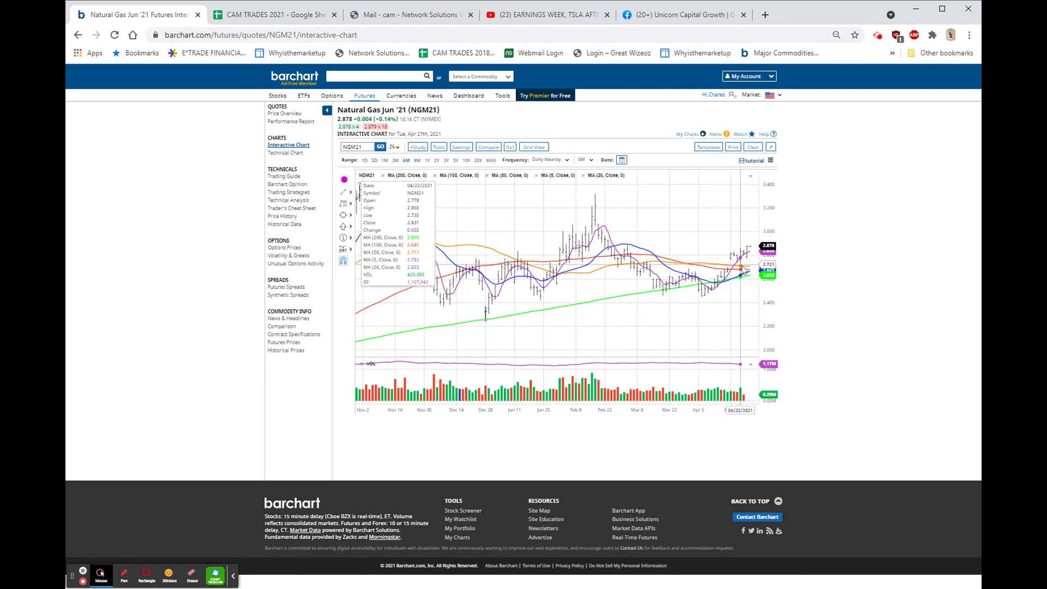
pyautogui.moveTo(746, 257)
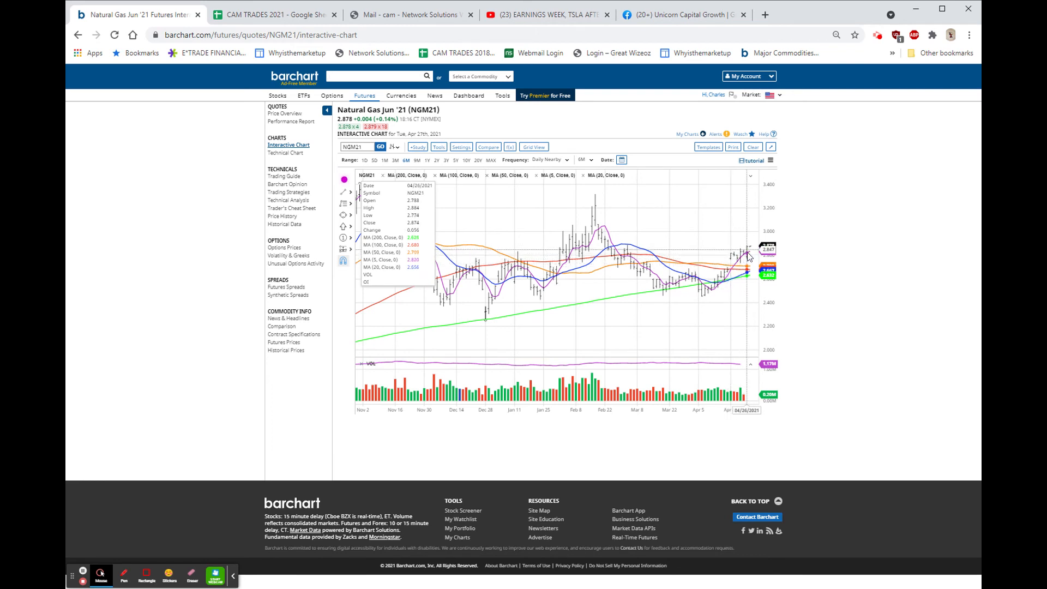
pyautogui.moveTo(751, 260)
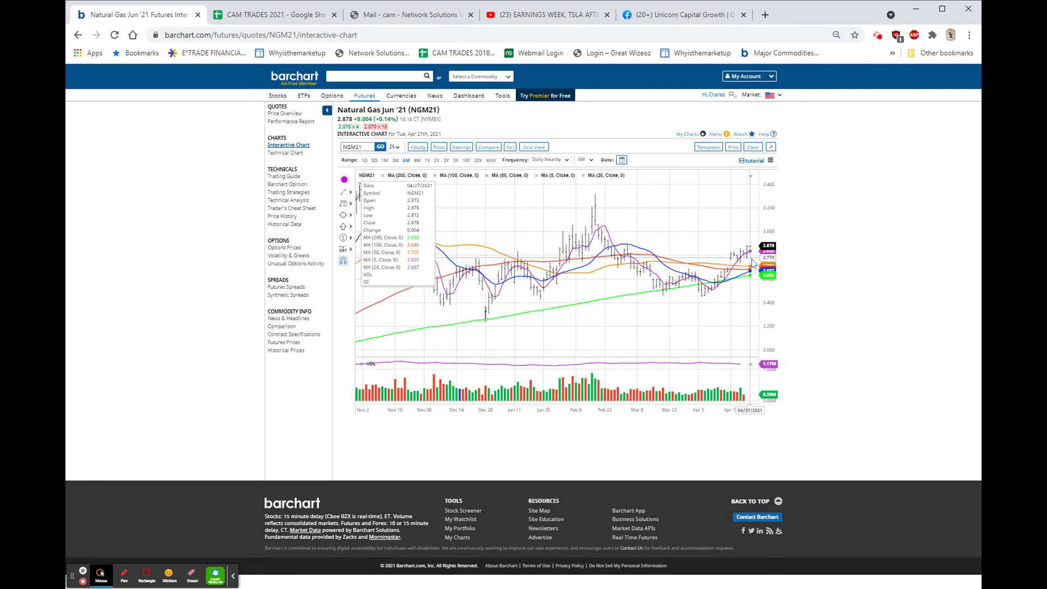
pyautogui.moveTo(751, 263)
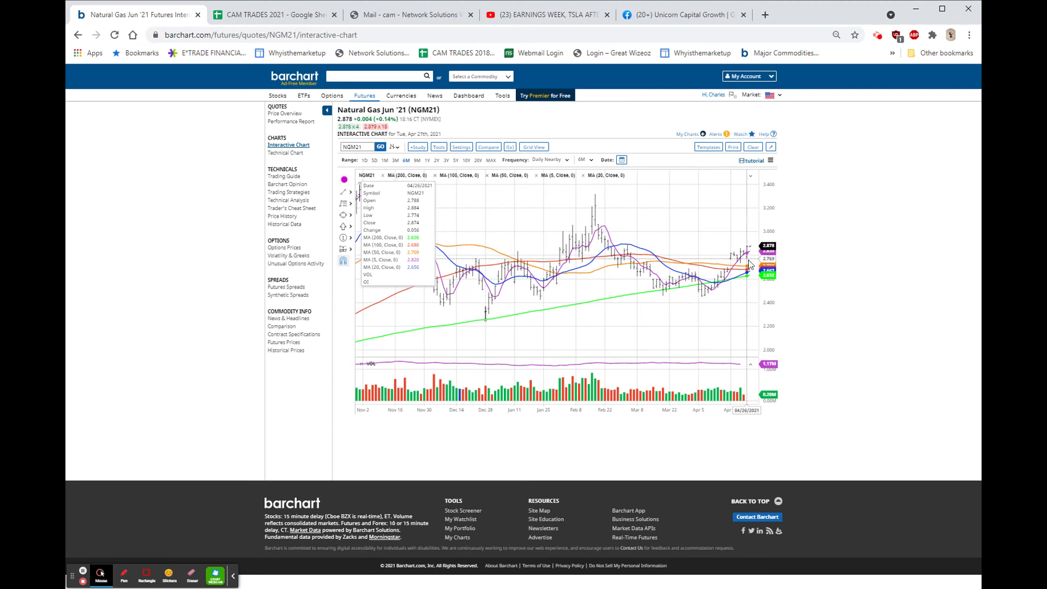
pyautogui.moveTo(747, 261)
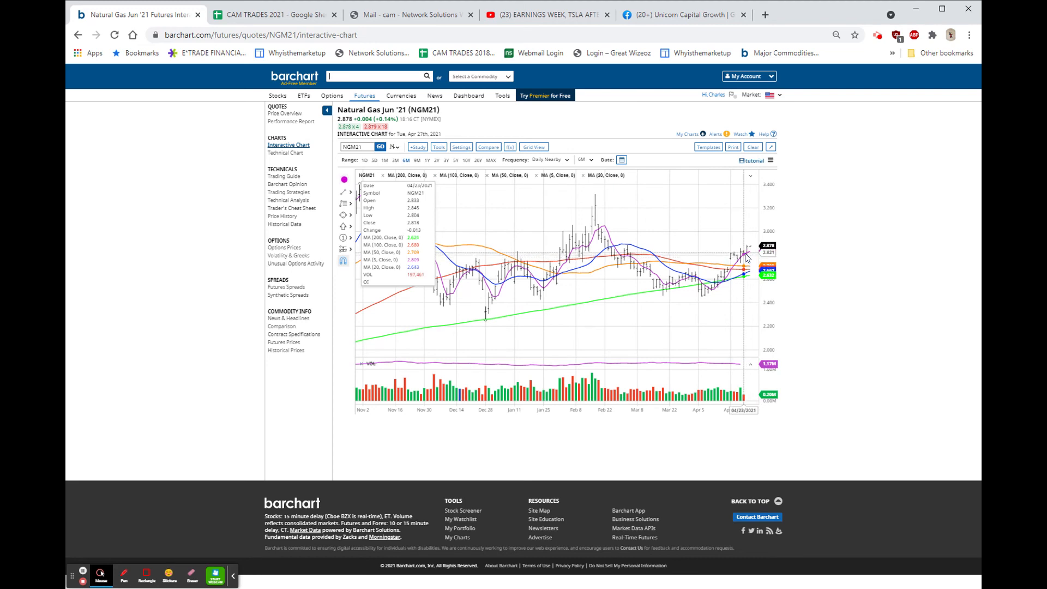
pyautogui.moveTo(743, 254)
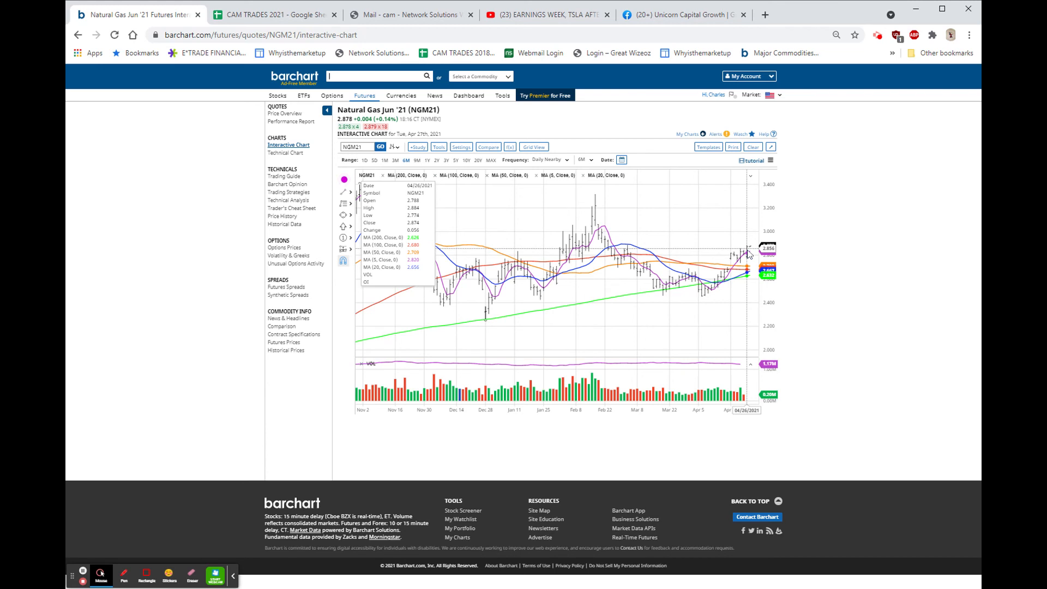
pyautogui.moveTo(750, 254)
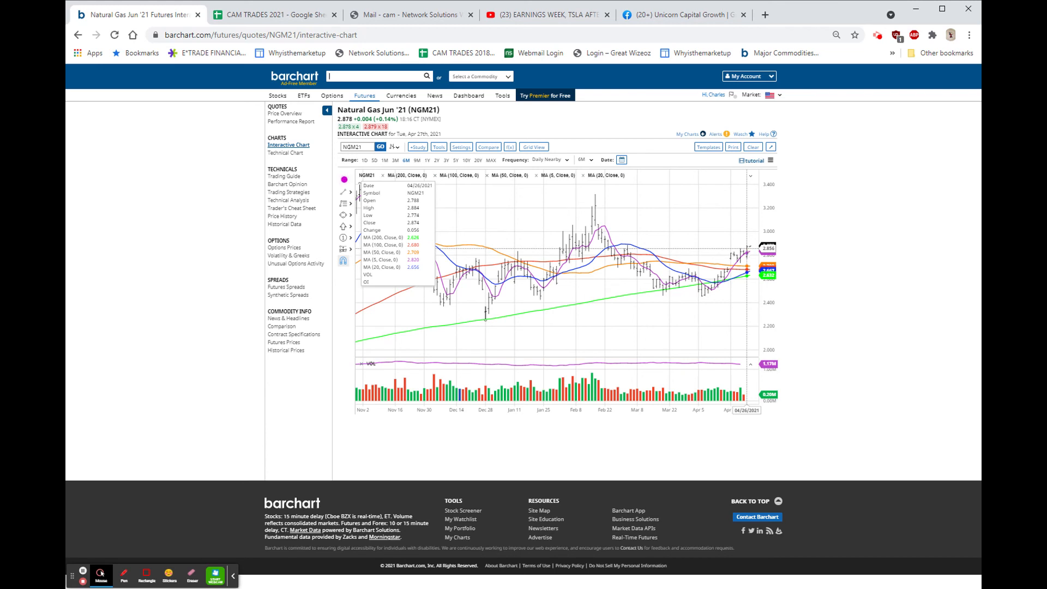
pyautogui.moveTo(726, 254)
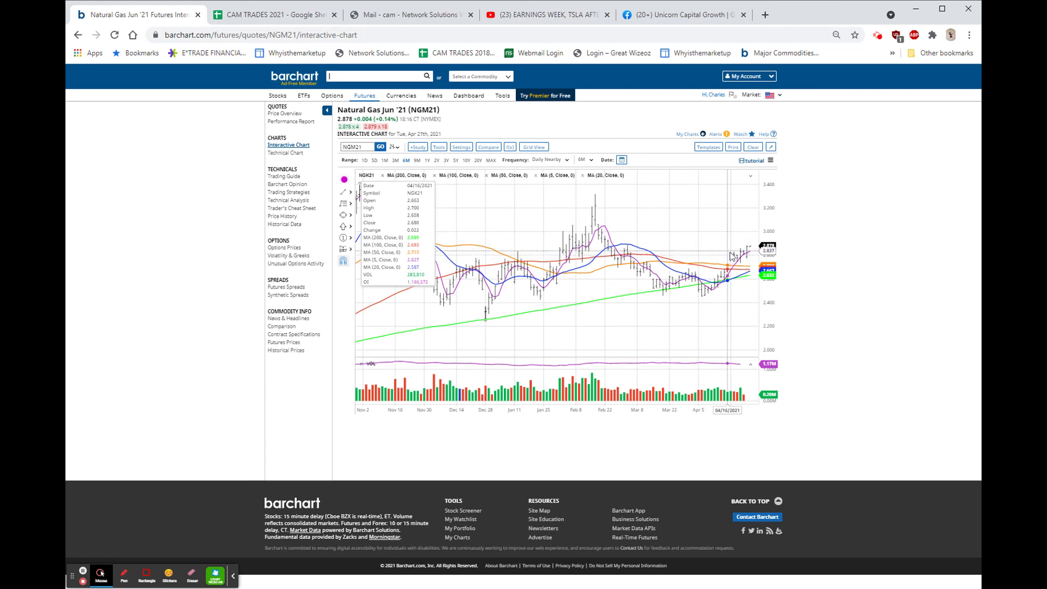
pyautogui.moveTo(743, 255)
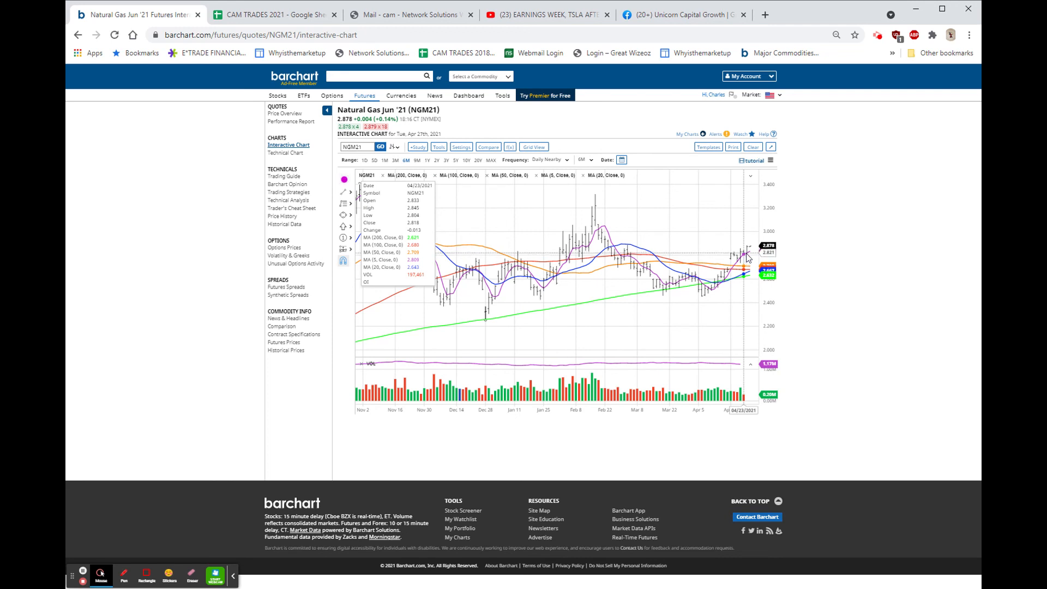
pyautogui.moveTo(746, 261)
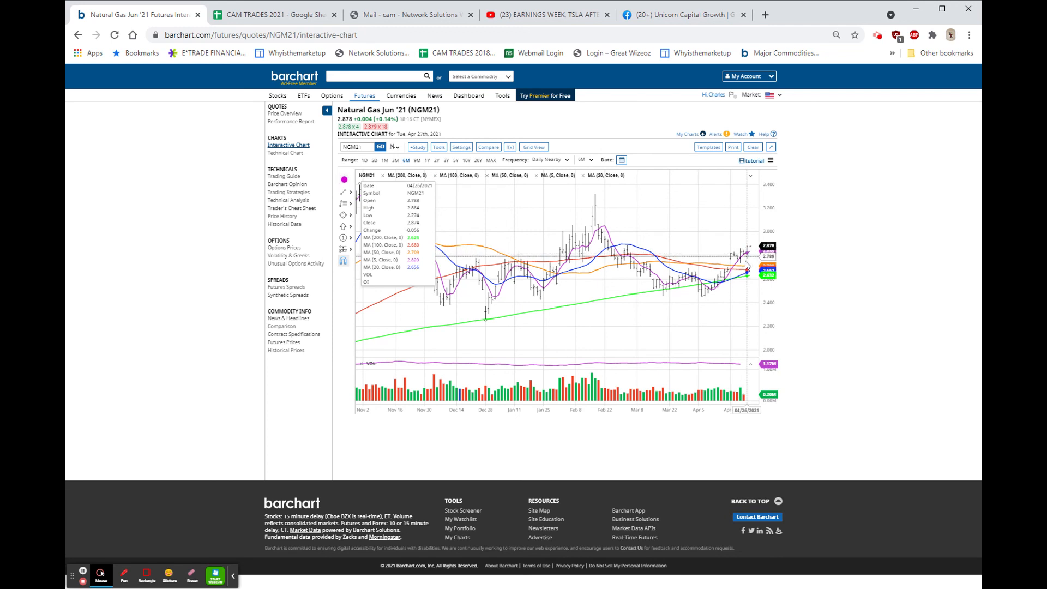
pyautogui.moveTo(745, 264)
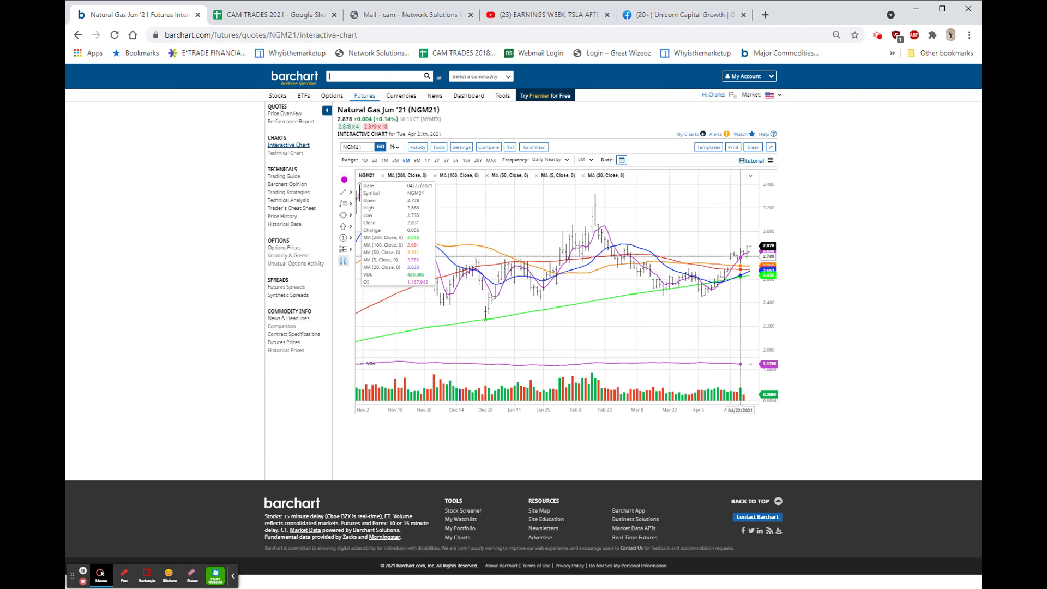
pyautogui.moveTo(740, 257)
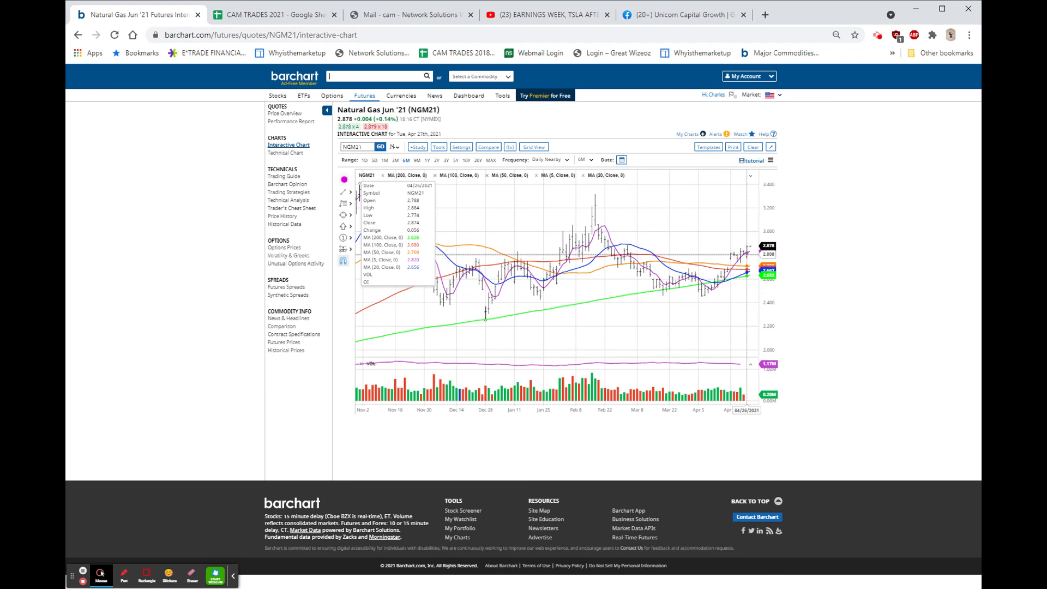
pyautogui.moveTo(748, 255)
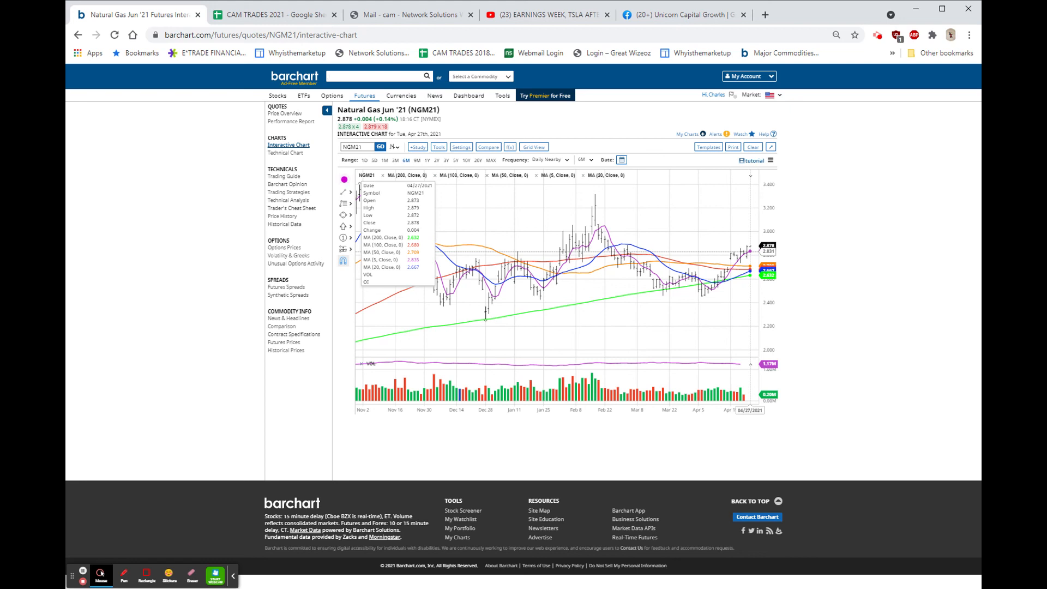
pyautogui.moveTo(748, 251)
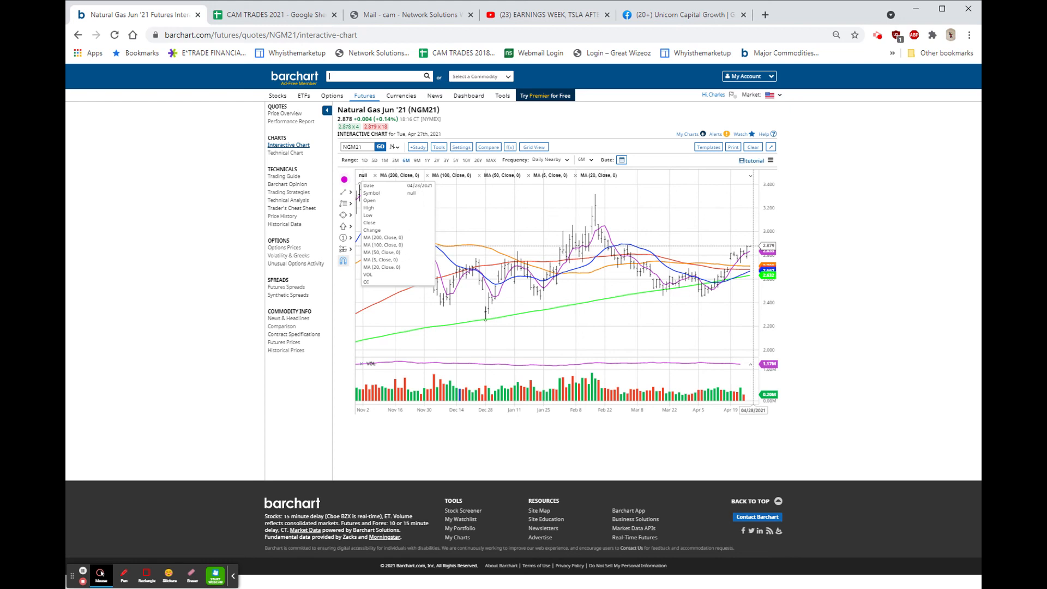
pyautogui.moveTo(748, 251)
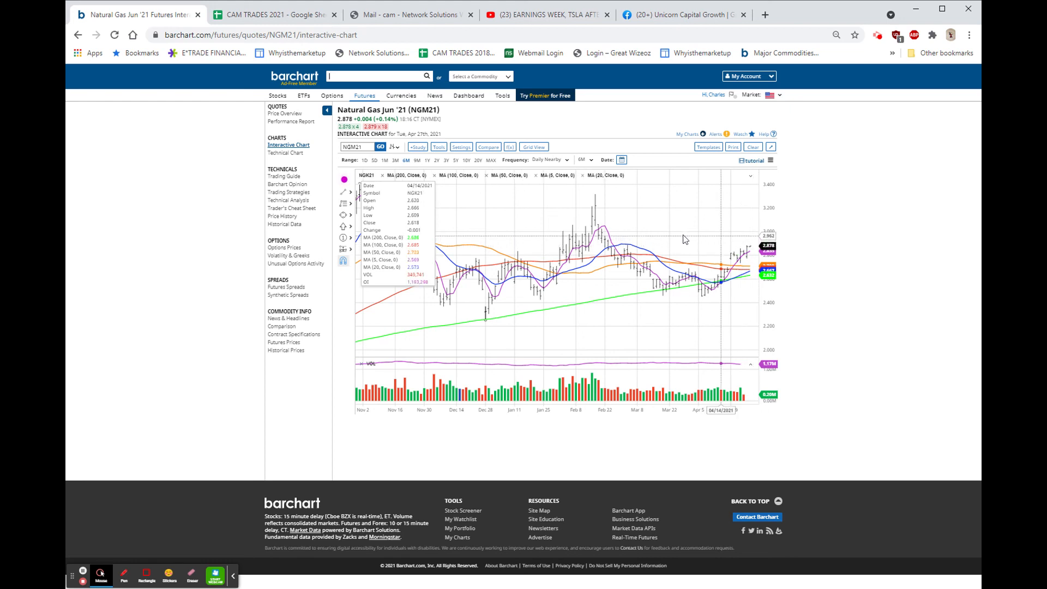
pyautogui.moveTo(613, 235)
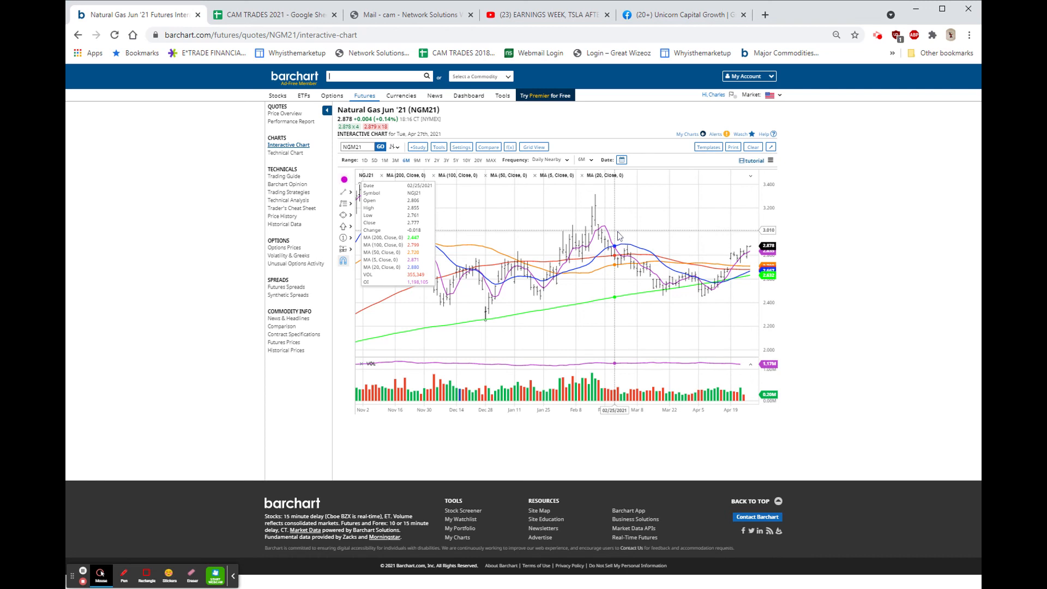
pyautogui.moveTo(923, 200)
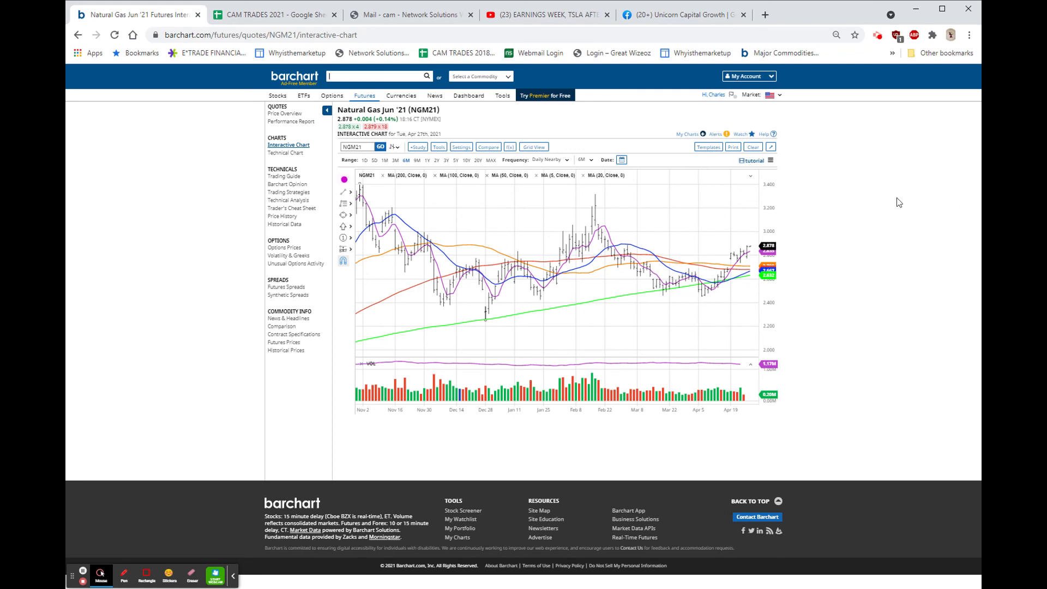
pyautogui.moveTo(877, 183)
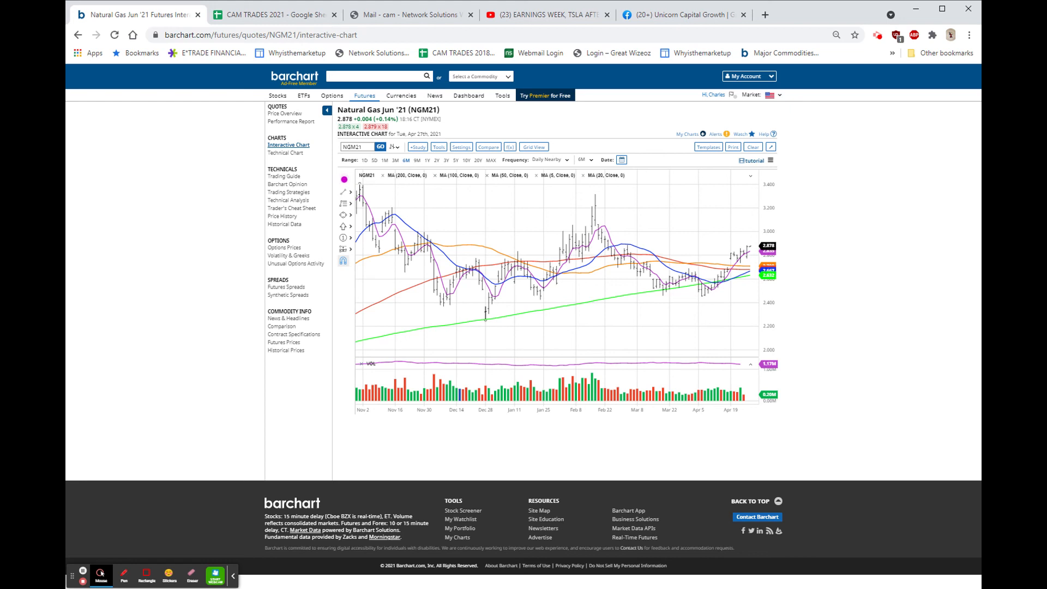
pyautogui.moveTo(852, 244)
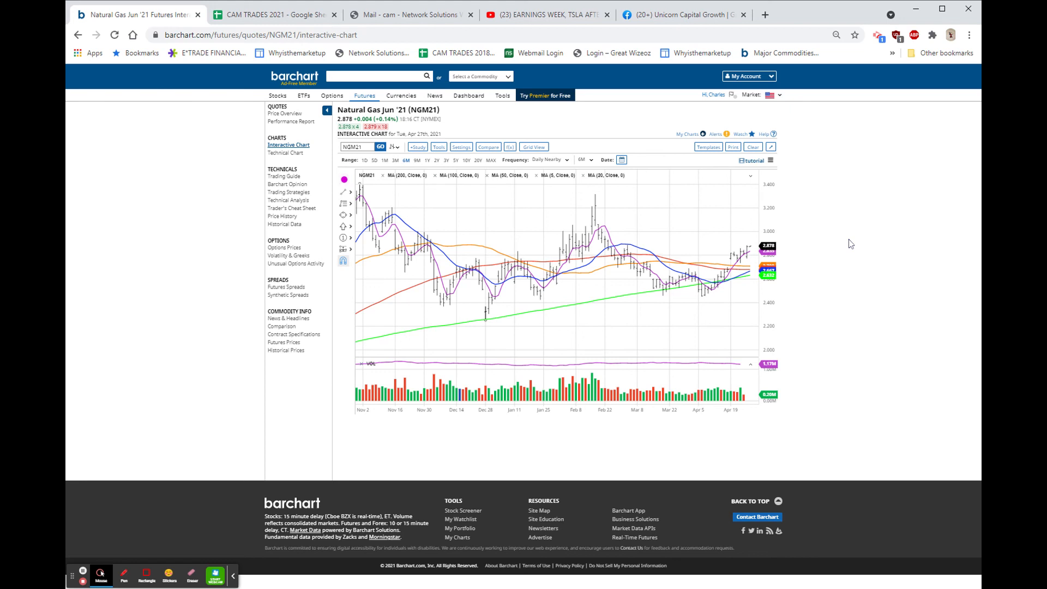
pyautogui.moveTo(929, 181)
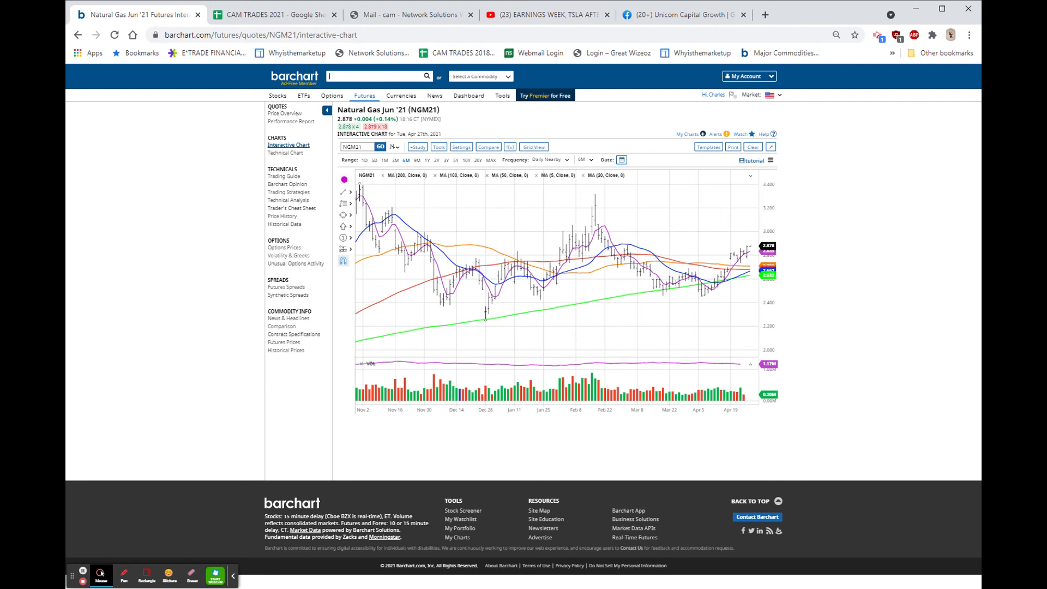
pyautogui.moveTo(733, 577)
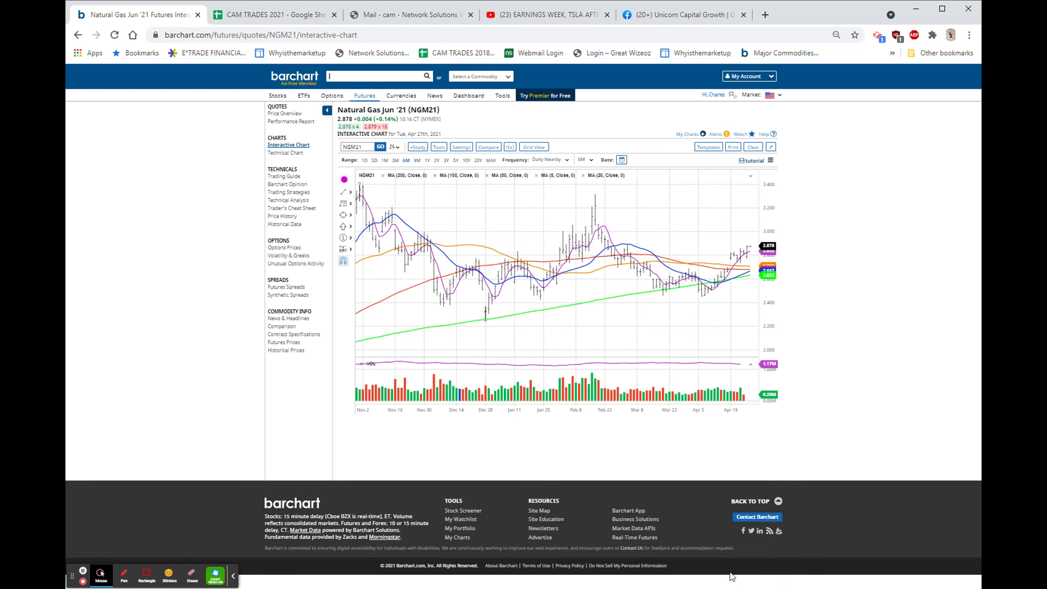